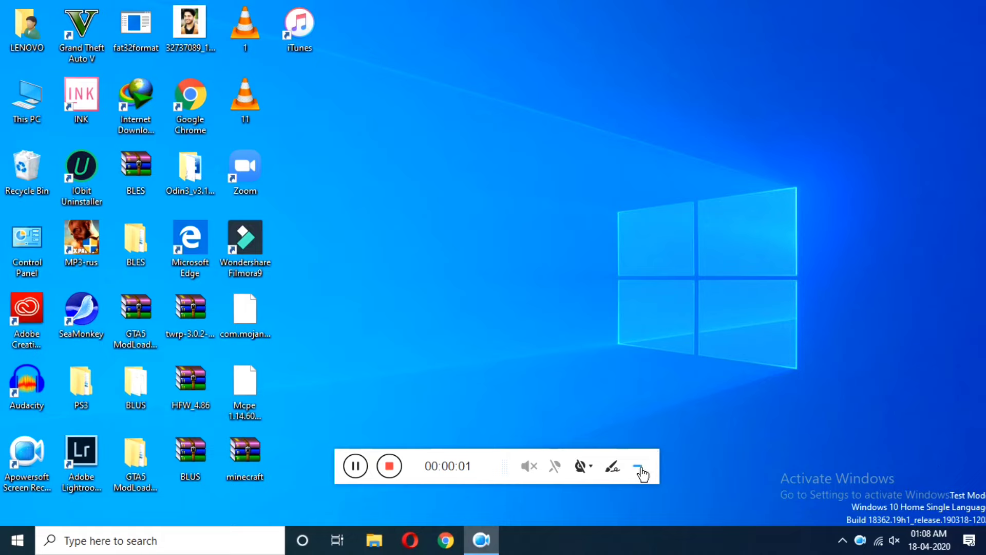
Launch Windows Defender Firewall with Advanced Security from the taskbar search for 'wind'.
{"action": "left_click", "coordinate": [641, 468]}
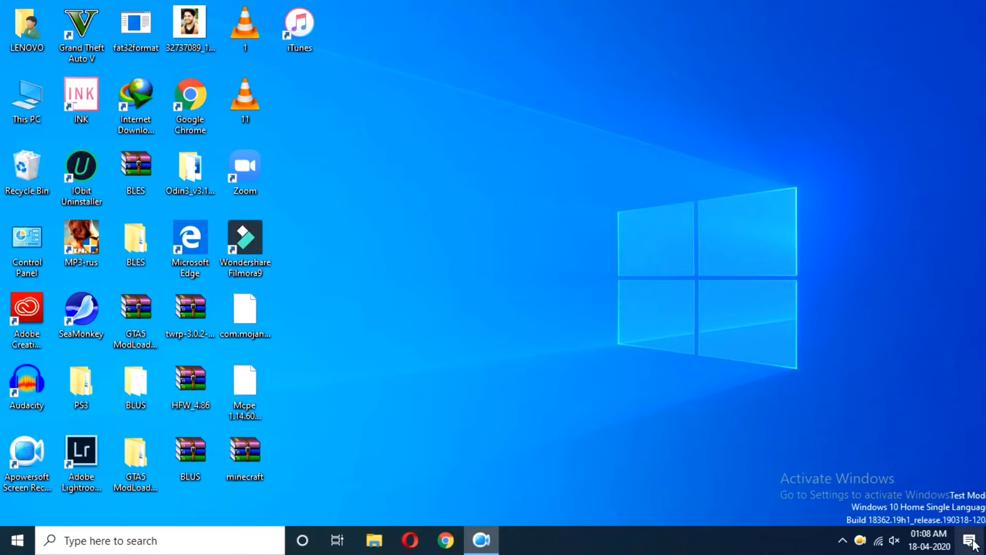
{"action": "mouse_move", "coordinate": [880, 542]}
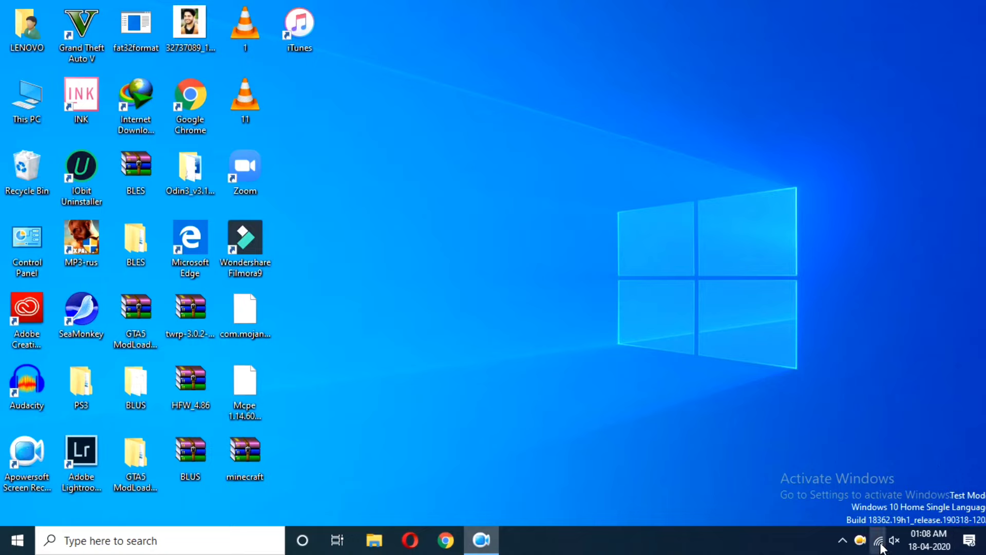
{"action": "left_click", "coordinate": [969, 541]}
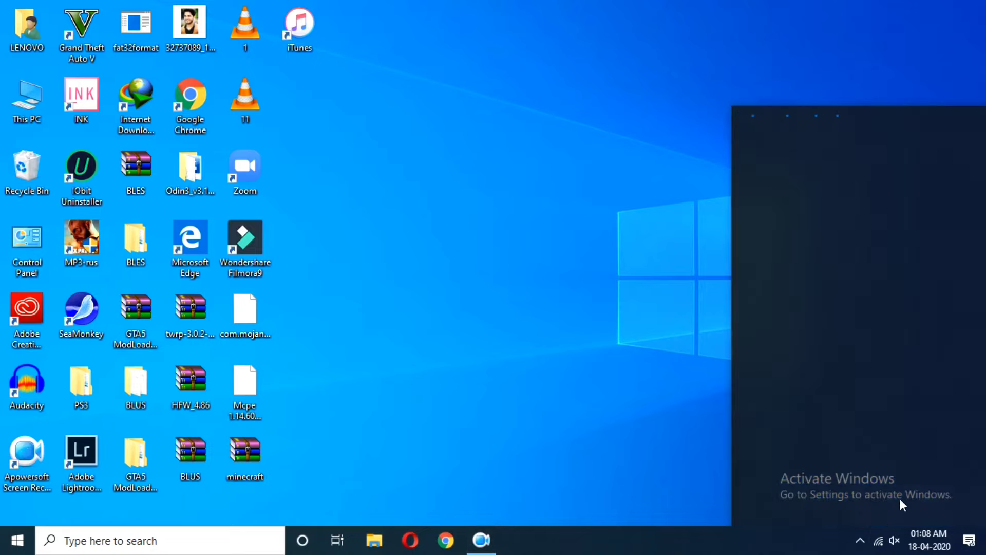
{"action": "mouse_move", "coordinate": [879, 541]}
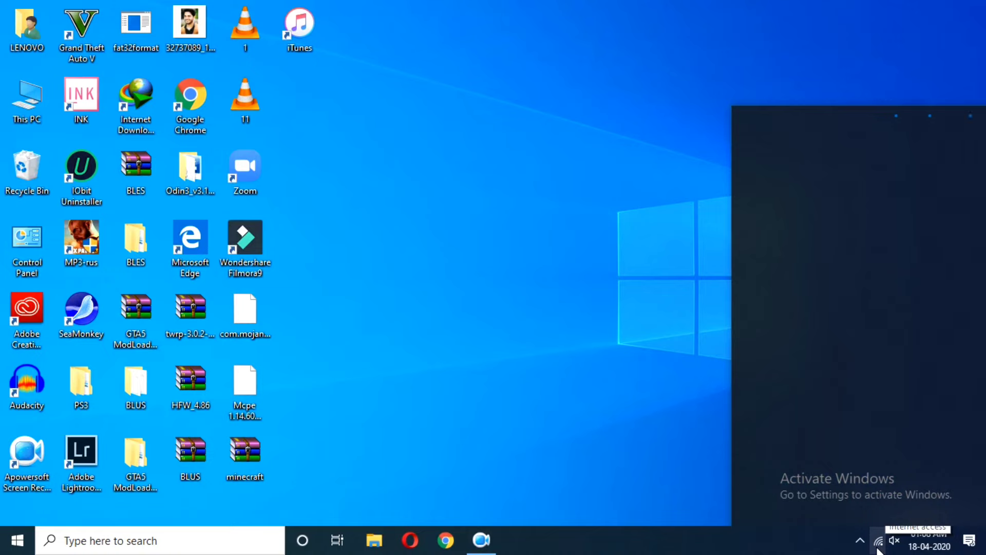
{"action": "left_click", "coordinate": [878, 540]}
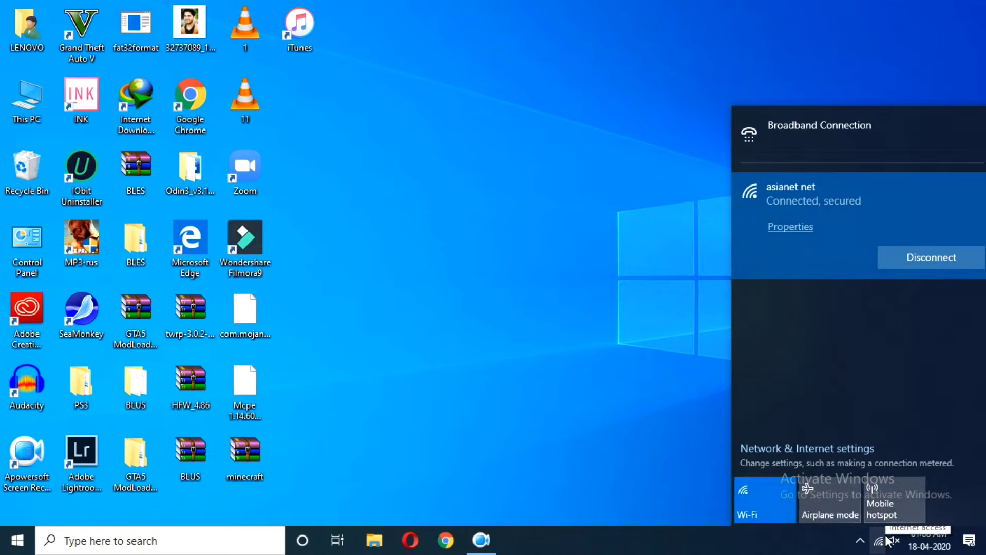
{"action": "left_click", "coordinate": [673, 346]}
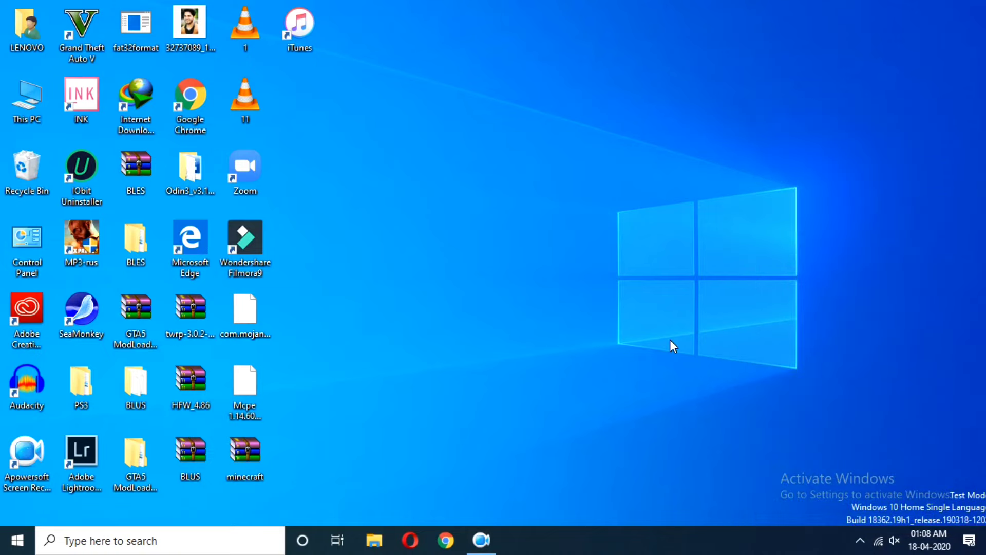
{"action": "mouse_move", "coordinate": [604, 352]}
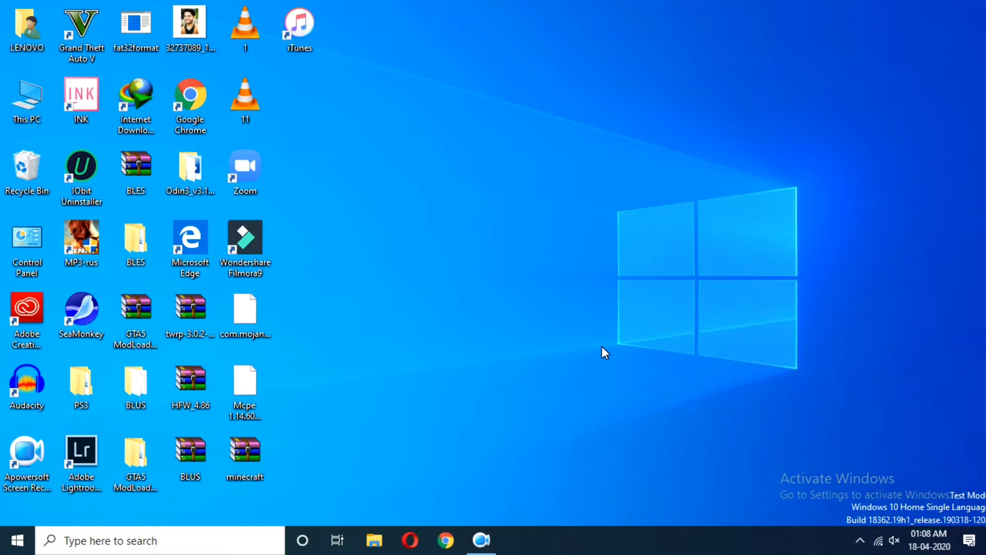
{"action": "mouse_move", "coordinate": [556, 332]}
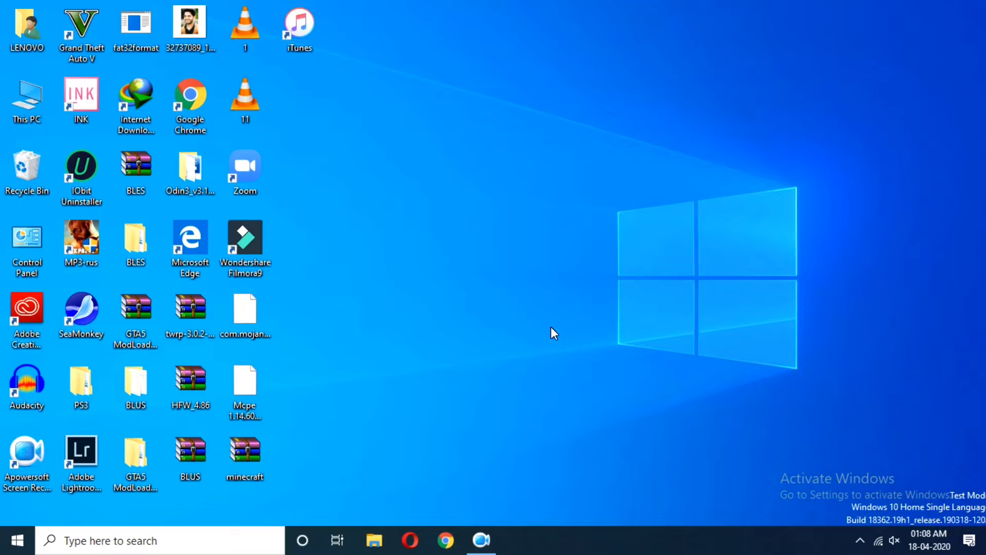
{"action": "mouse_move", "coordinate": [477, 248]}
{"action": "type", "text": "wind"}
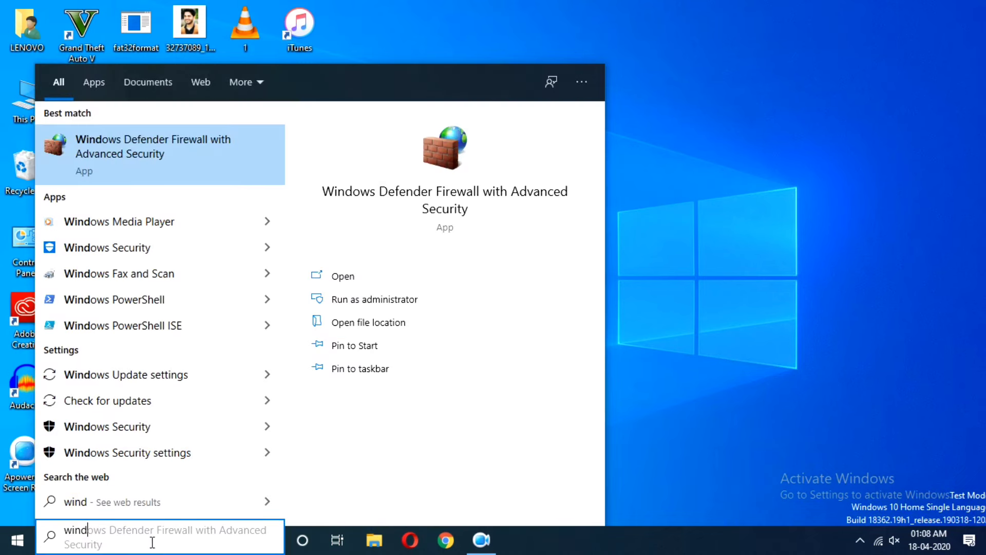
{"action": "mouse_move", "coordinate": [343, 276]}
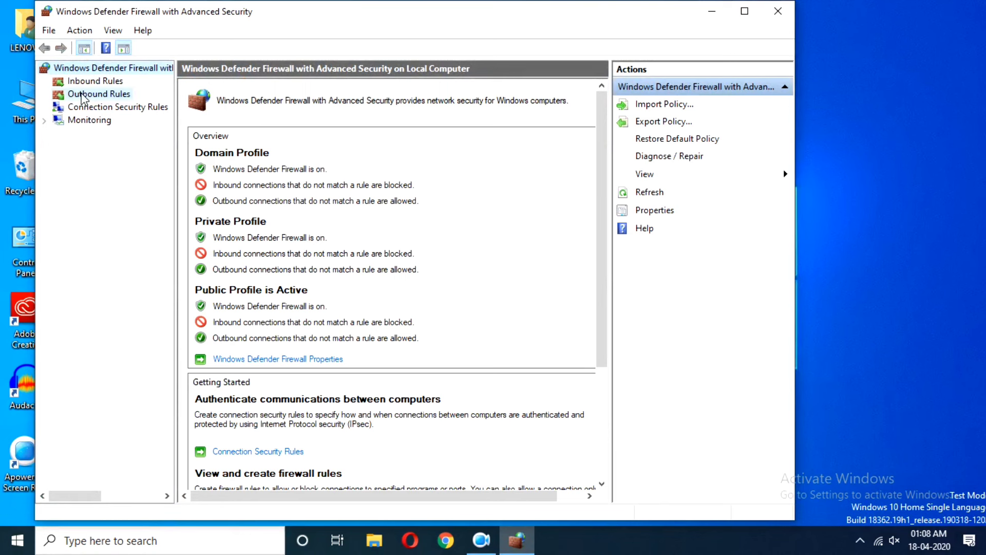
Select Outbound Rules in the left tree to list existing outbound rules.
{"action": "left_click", "coordinate": [99, 93]}
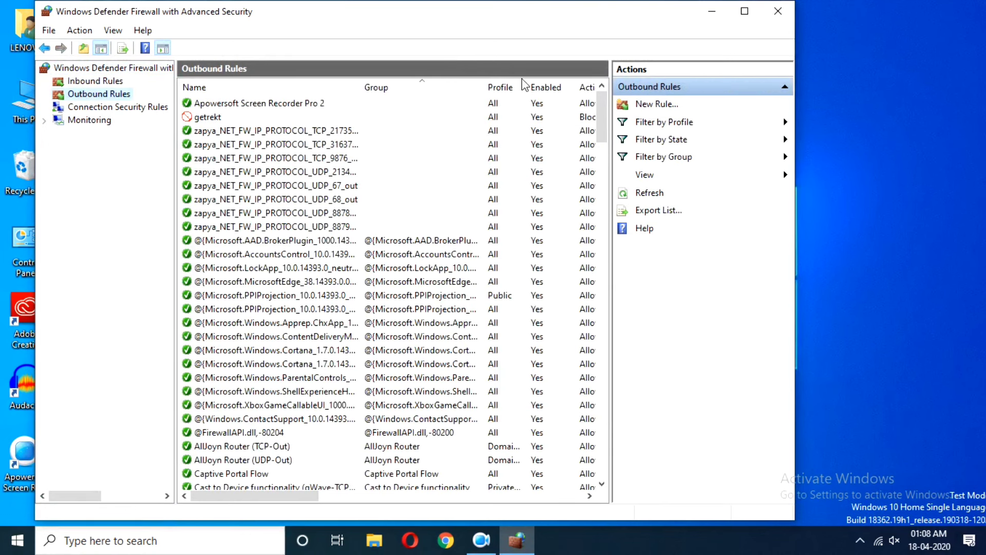
{"action": "mouse_move", "coordinate": [659, 98]}
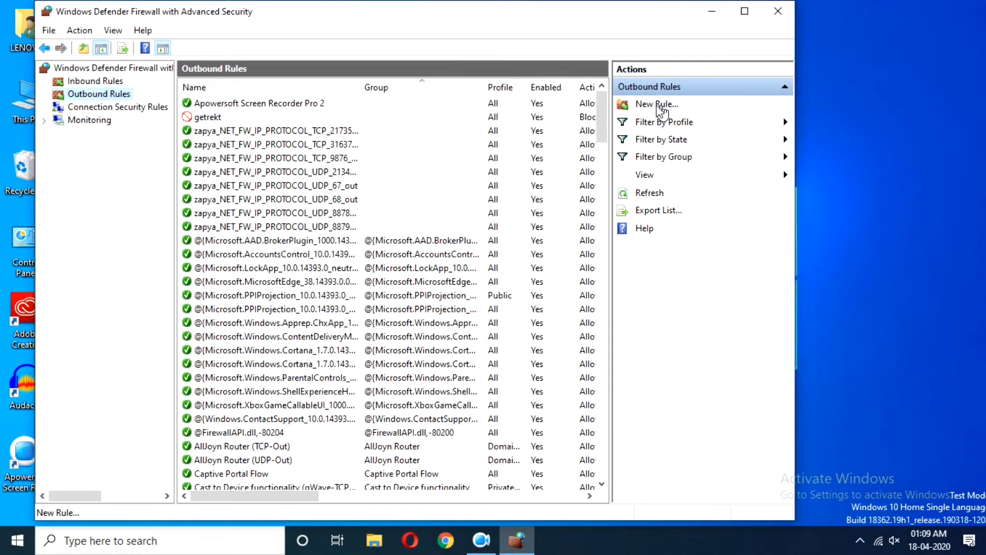
Start a new Program-type outbound rule and browse for the program's executable path.
{"action": "left_click", "coordinate": [656, 104]}
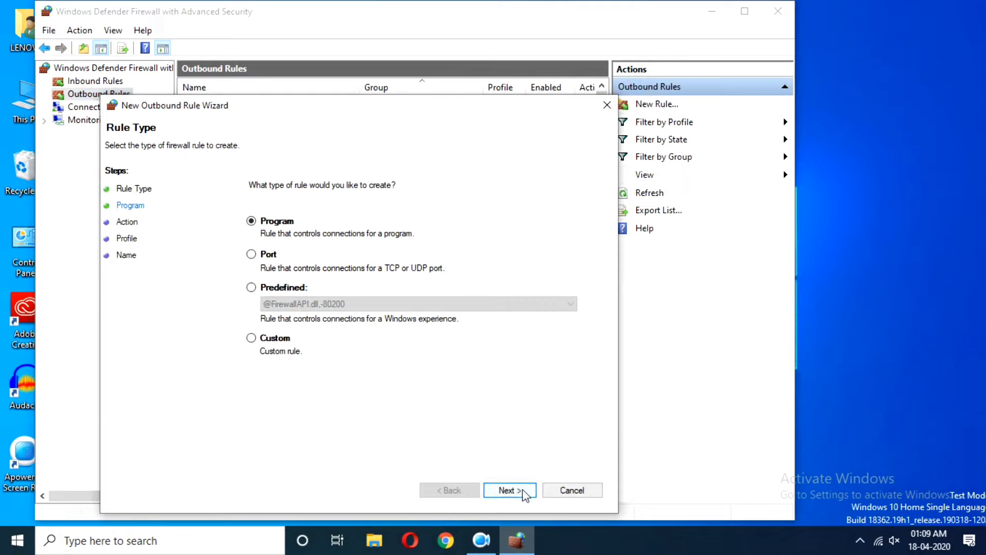
{"action": "left_click", "coordinate": [509, 490]}
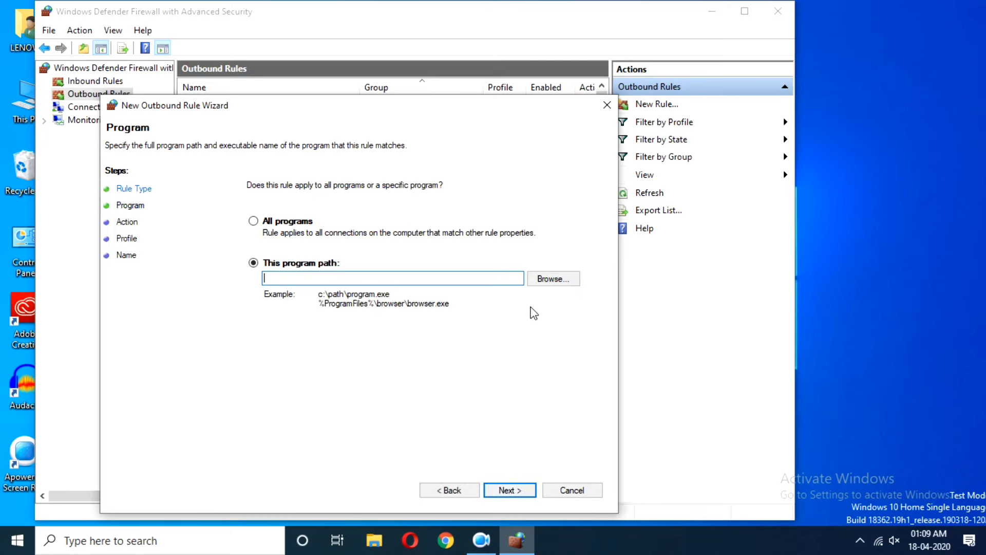
{"action": "left_click", "coordinate": [552, 279]}
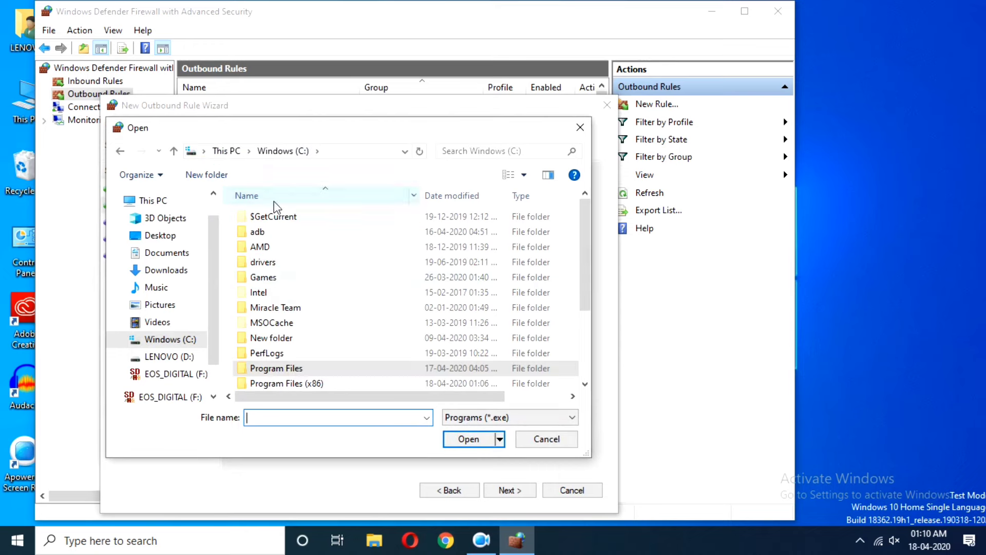
Navigate into Program Files (x86) to locate the Just Cause 4 folder and justCause4.exe.
{"action": "double_click", "coordinate": [286, 384]}
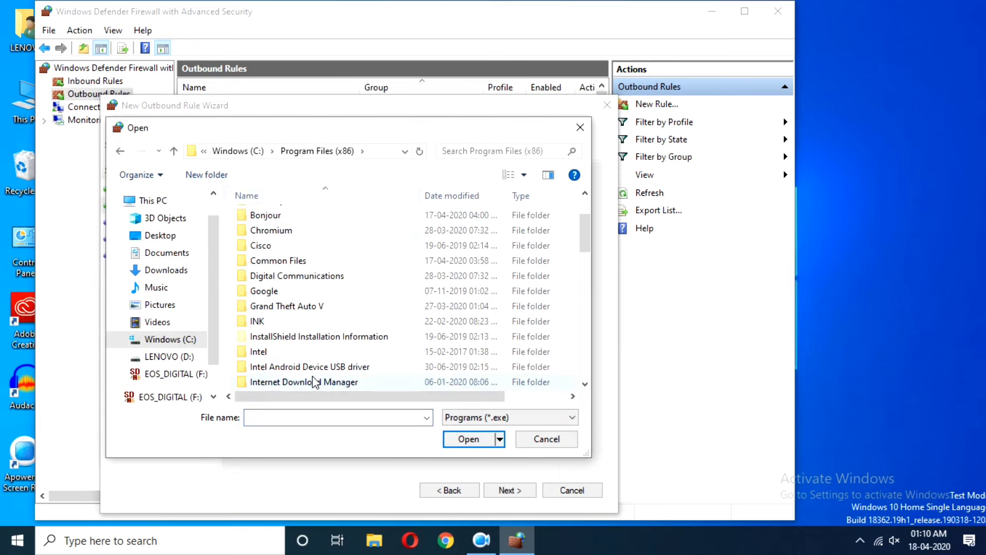
{"action": "scroll", "scroll_direction": "down", "scroll_amount": 3}
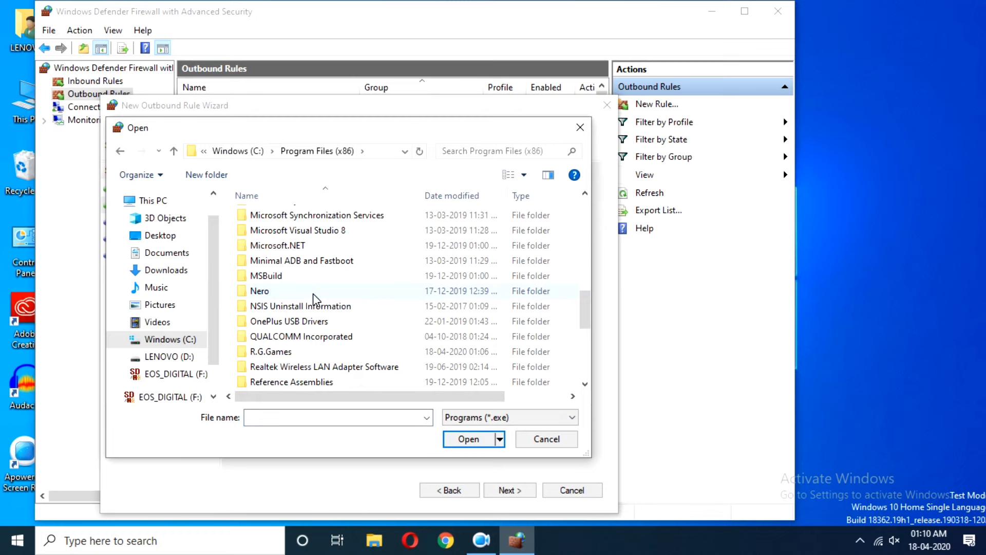
{"action": "scroll", "scroll_direction": "up", "scroll_amount": 3}
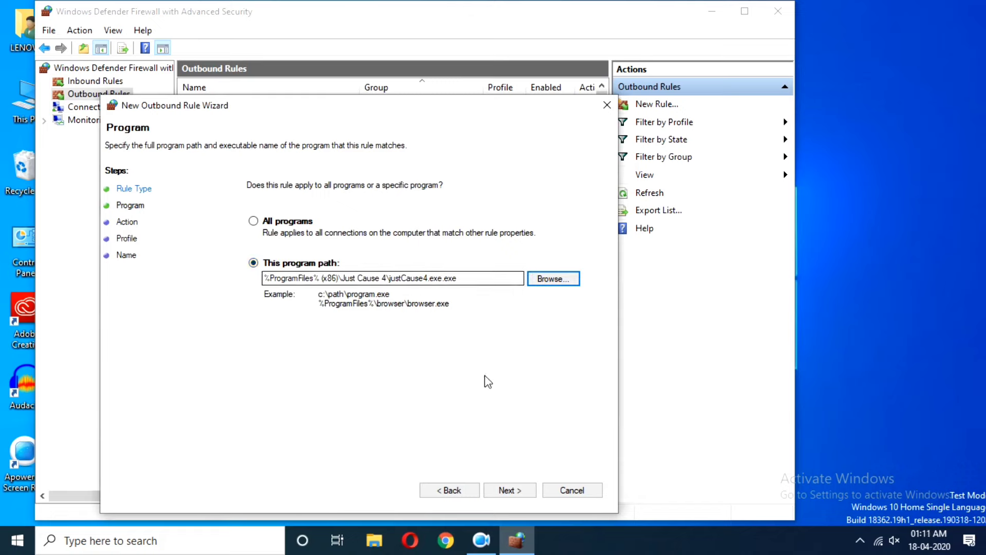
Block the connection on Domain, Private and Public profiles and name the rule 'justcause4 no'.
{"action": "left_click", "coordinate": [509, 490]}
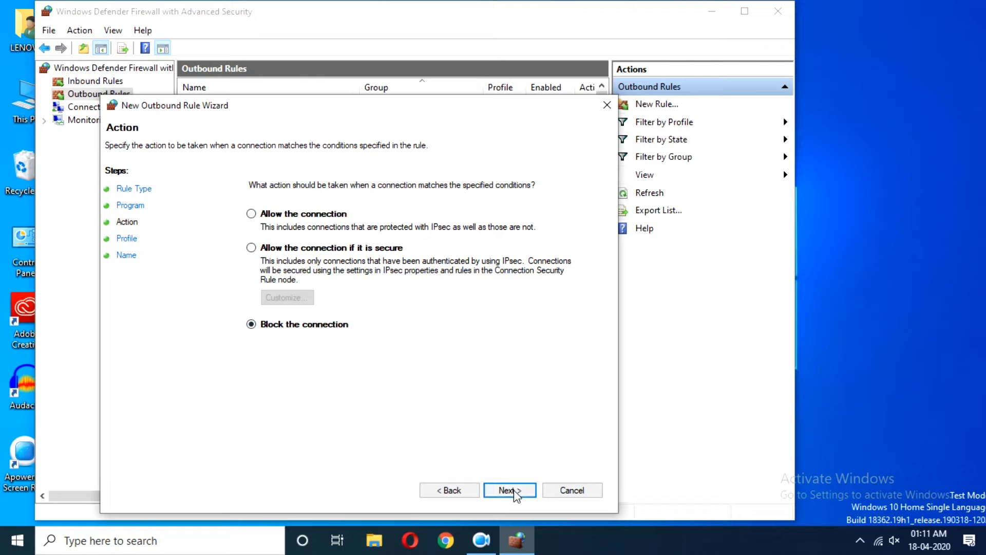
{"action": "left_click", "coordinate": [510, 490]}
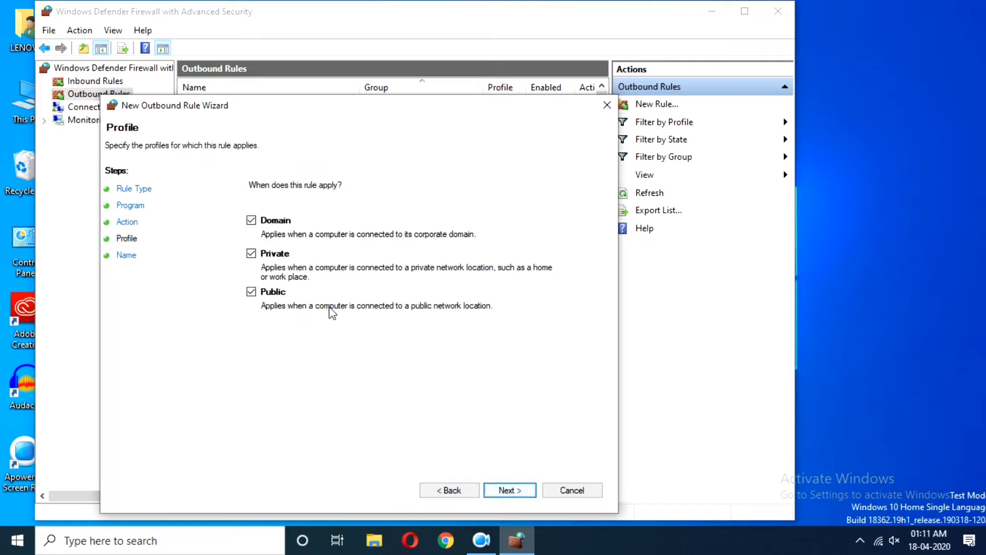
{"action": "mouse_move", "coordinate": [510, 491]}
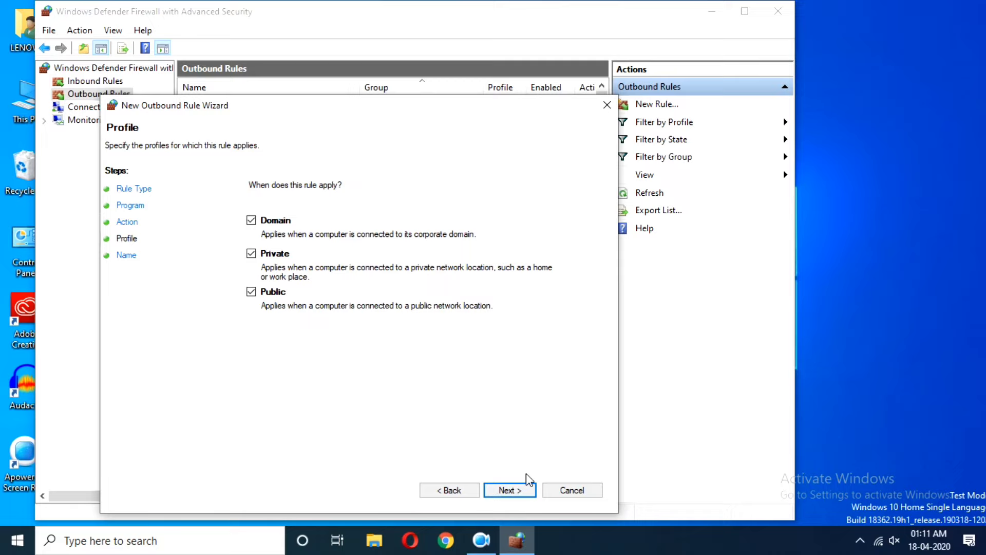
{"action": "left_click", "coordinate": [510, 491]}
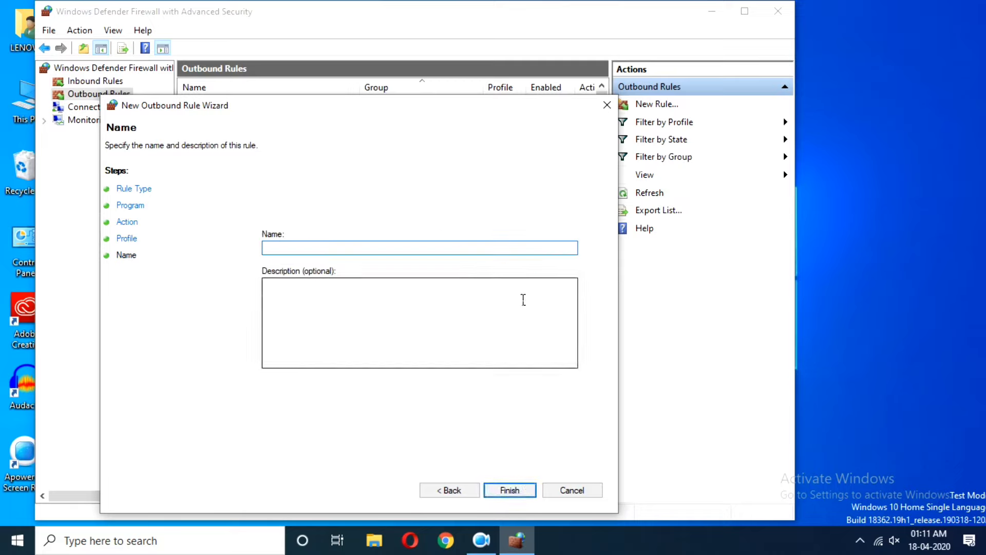
{"action": "type", "text": "justcause4 no"}
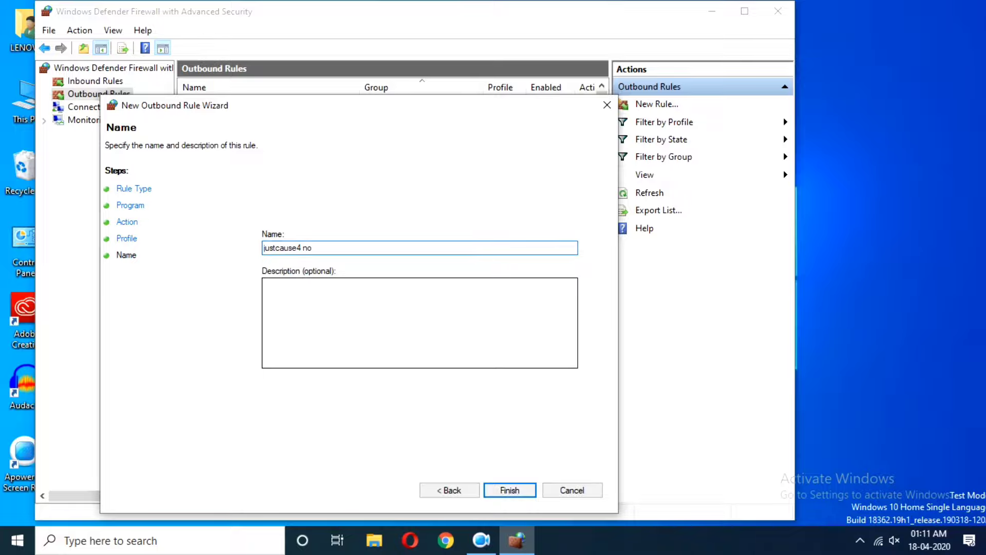